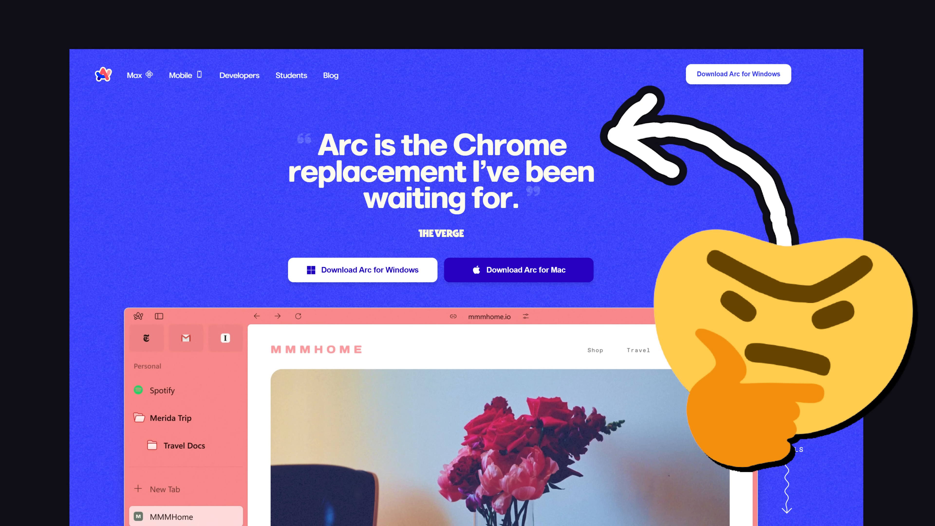
# Add chatgpt.com and youtube.com as new sidebar tabs next to the Courses page.
pyautogui.scroll(-3)
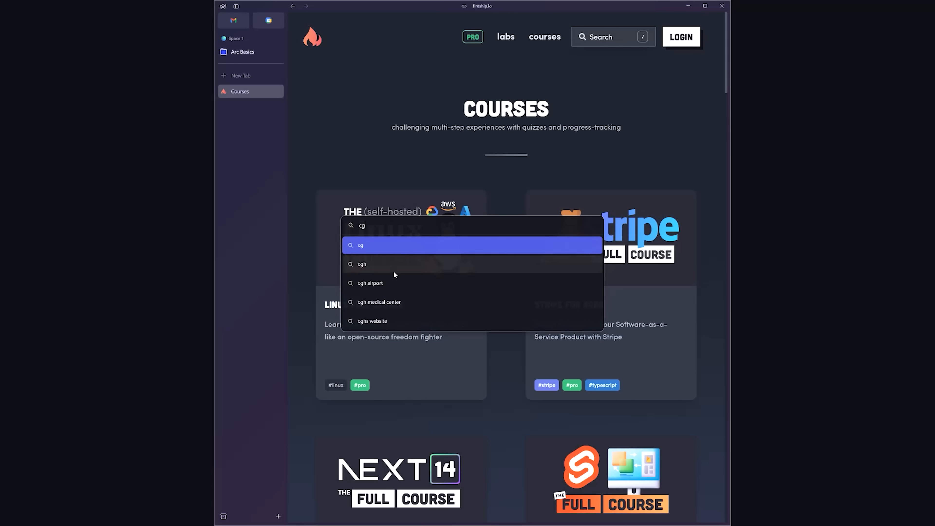
pyautogui.write('hatgpt.com')
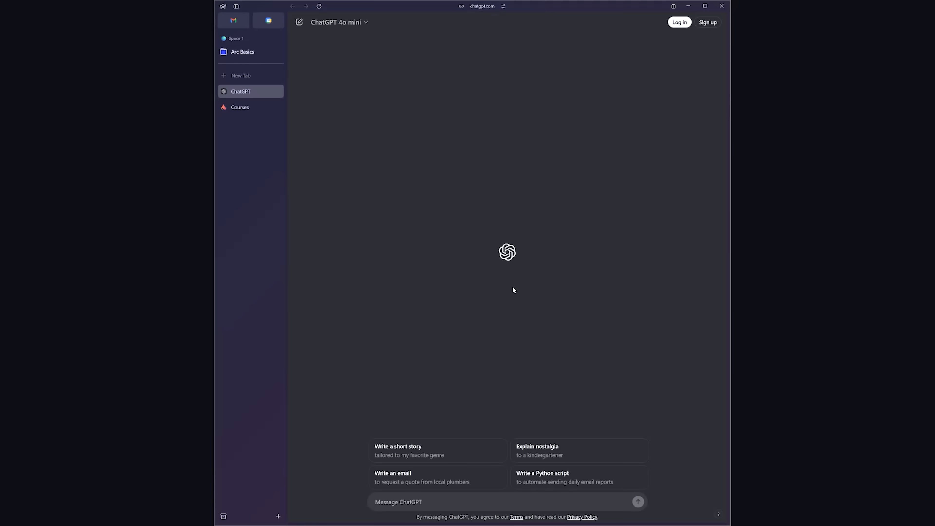
pyautogui.click(239, 106)
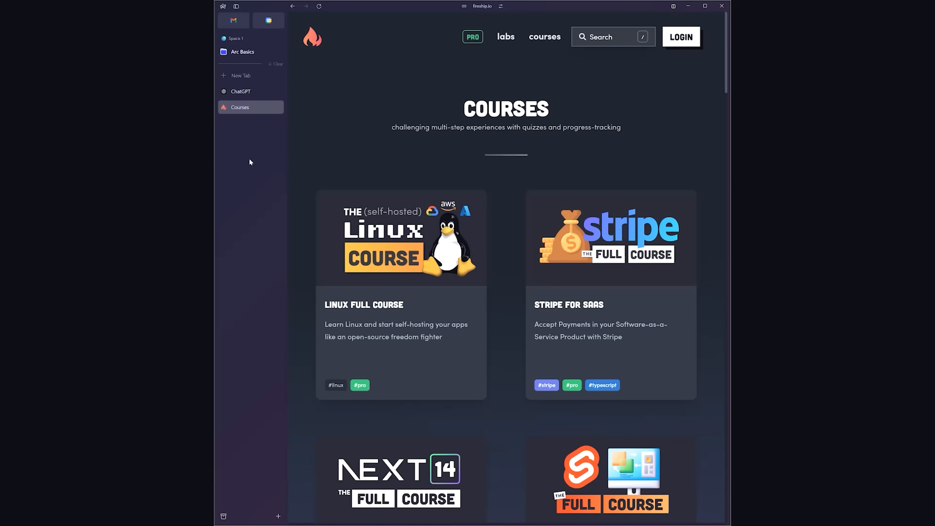
pyautogui.click(241, 91)
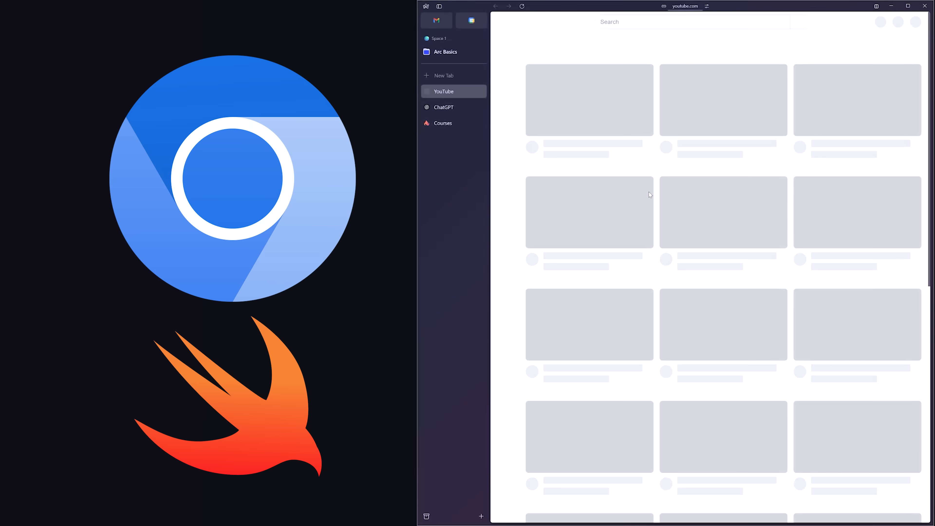
pyautogui.click(443, 123)
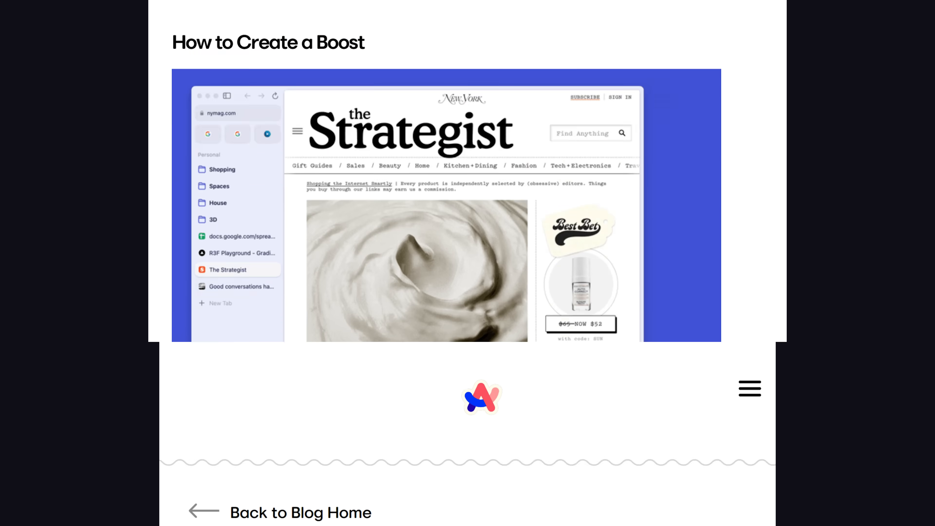
pyautogui.scroll(3)
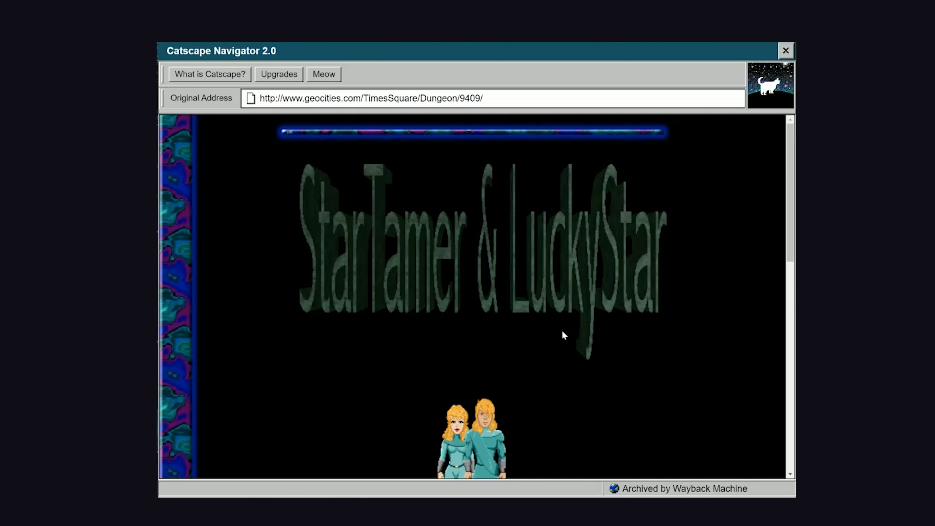
# Scroll the StarTamer & LuckyStar fan page down to its GeoCities hosting footer.
pyautogui.scroll(-3)
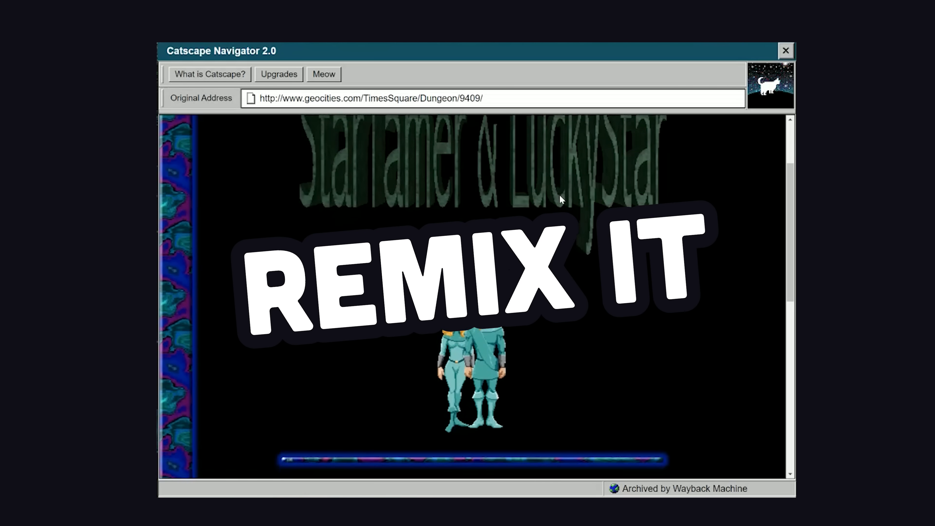
pyautogui.scroll(-3)
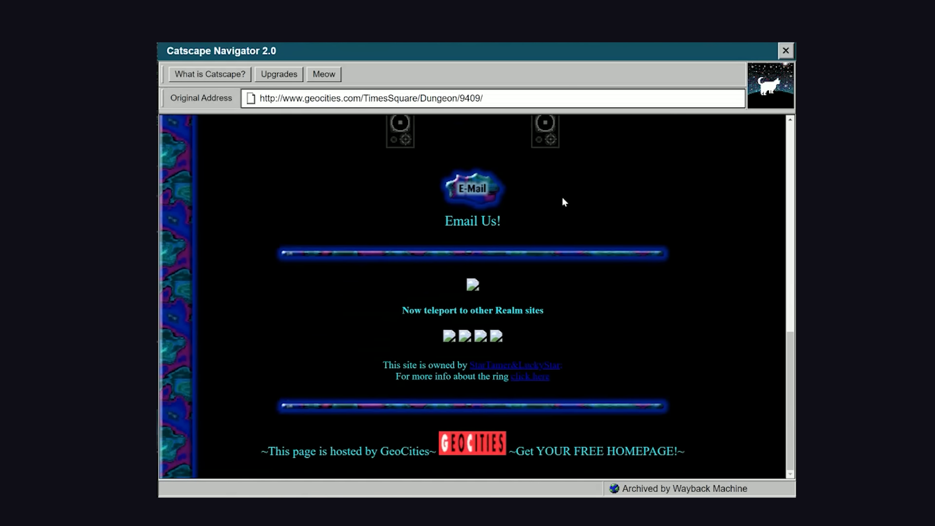
pyautogui.click(786, 51)
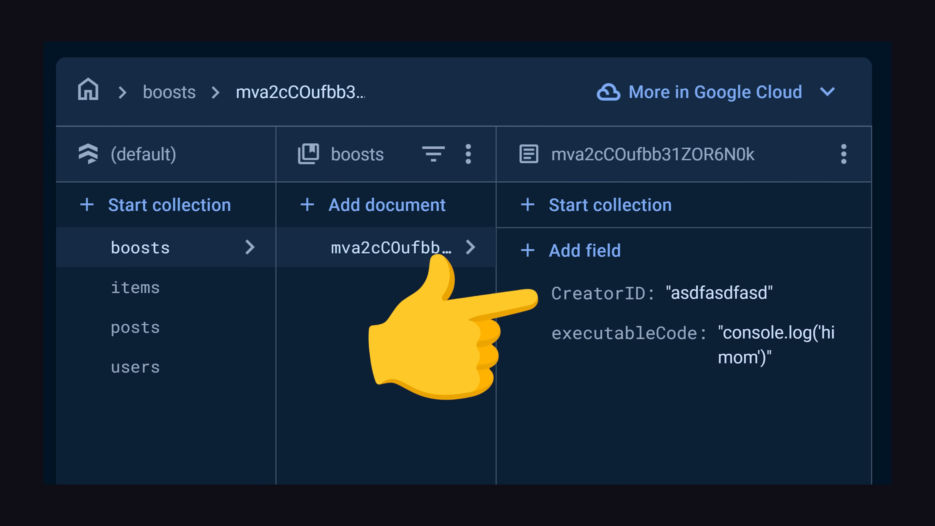
pyautogui.click(158, 127)
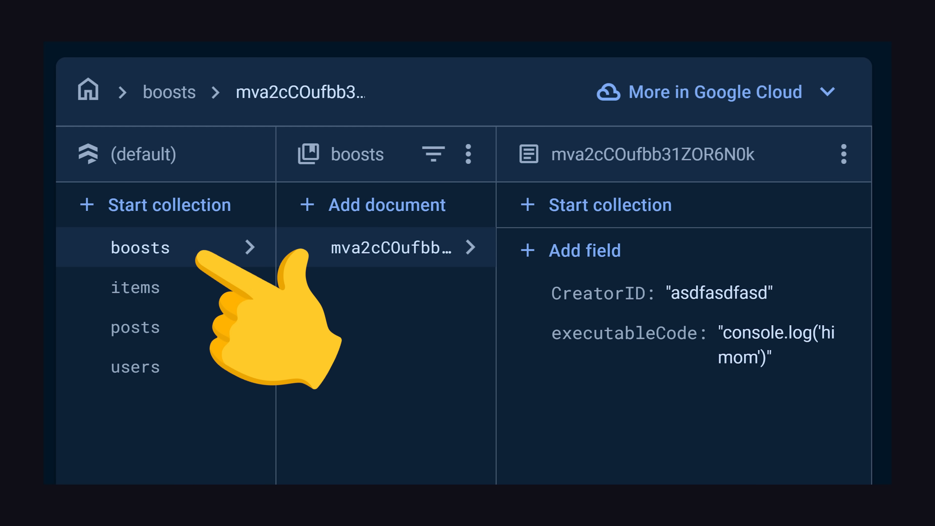
pyautogui.moveTo(585, 334)
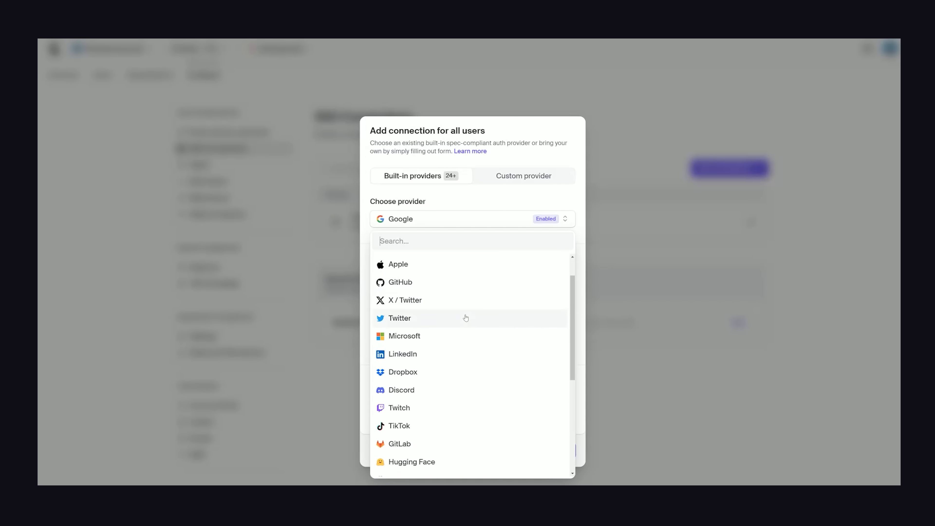
# Scroll through the SSO connection provider list before reaching the user's profile.
pyautogui.scroll(-3)
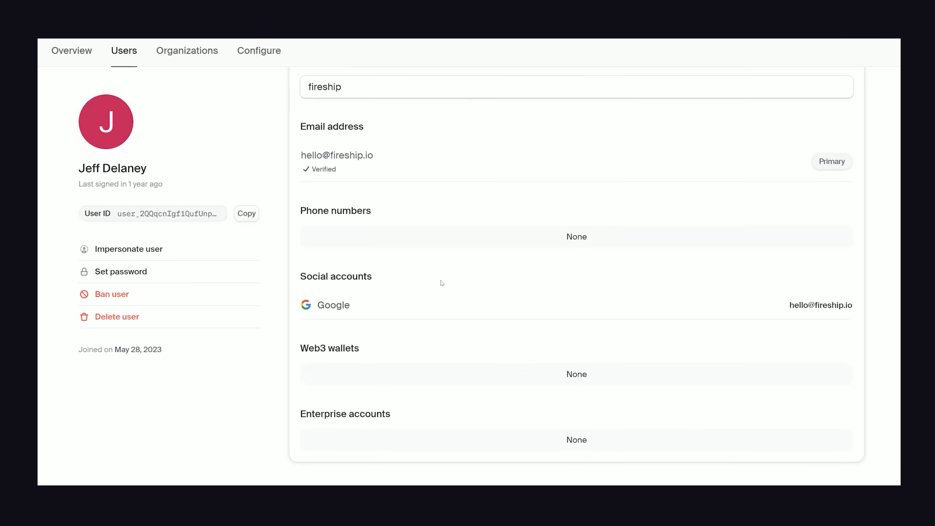
# Ban the Google-connected user and confirm so the profile shows Banned.
pyautogui.click(111, 294)
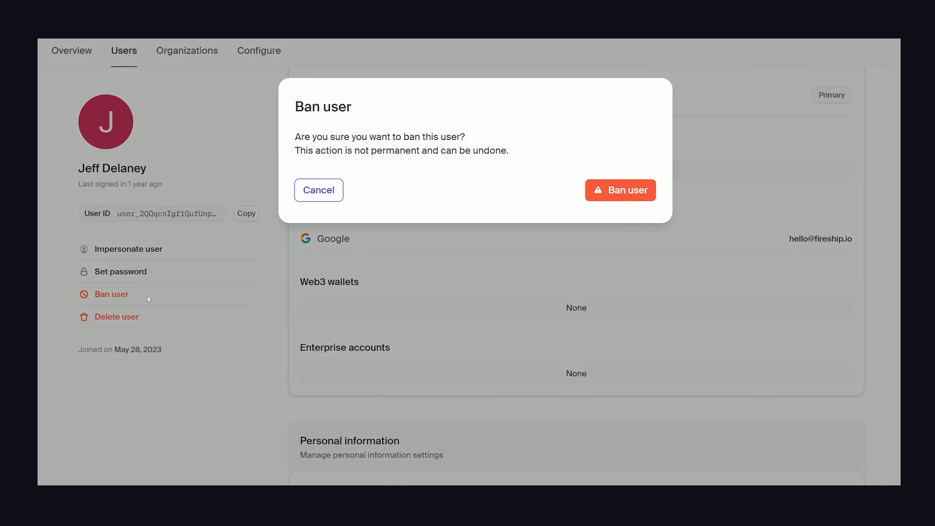
pyautogui.click(619, 190)
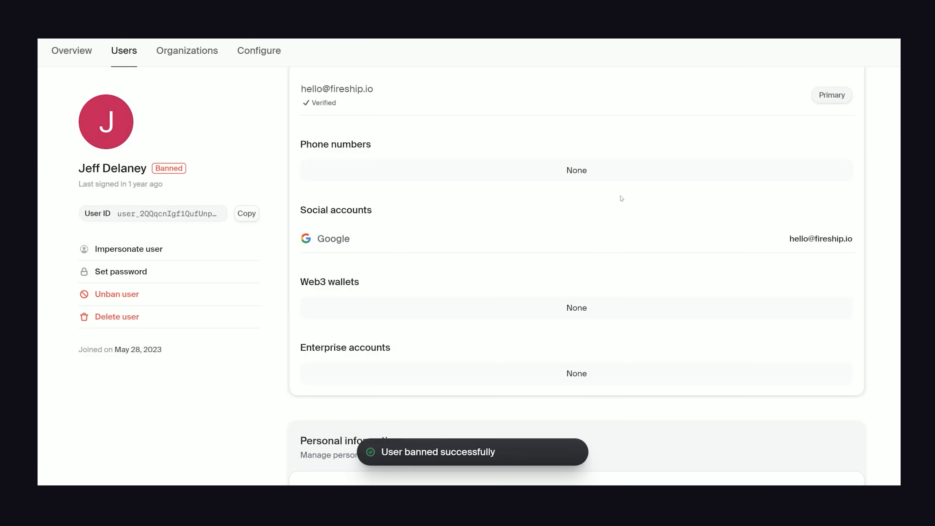